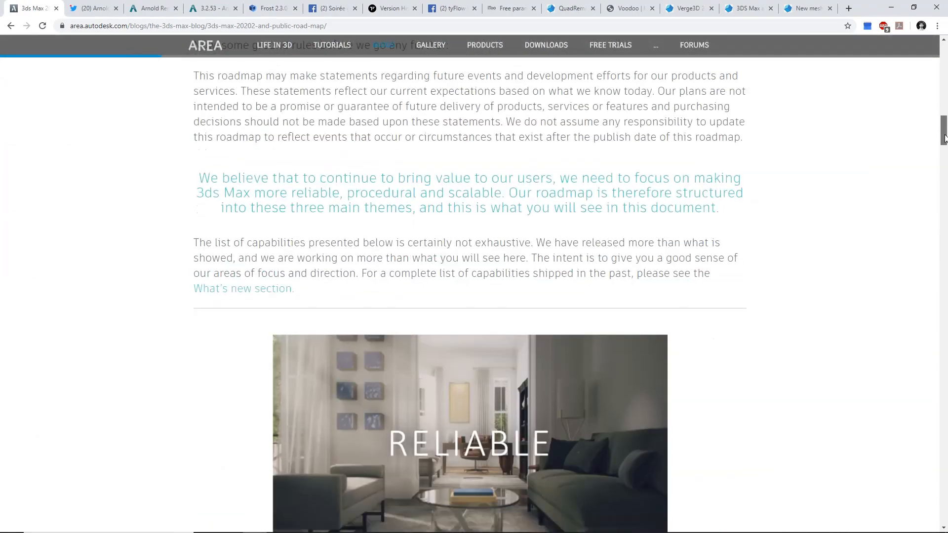
- Scroll the roadmap page past the Reliable and Modifiers sections down to PROCEDURAL: Animation
scroll(down, 3)
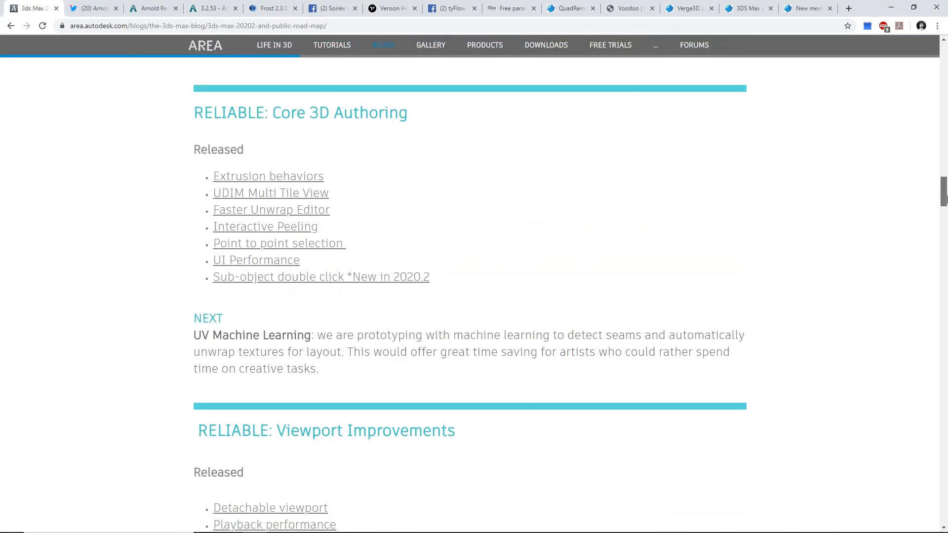
scroll(down, 3)
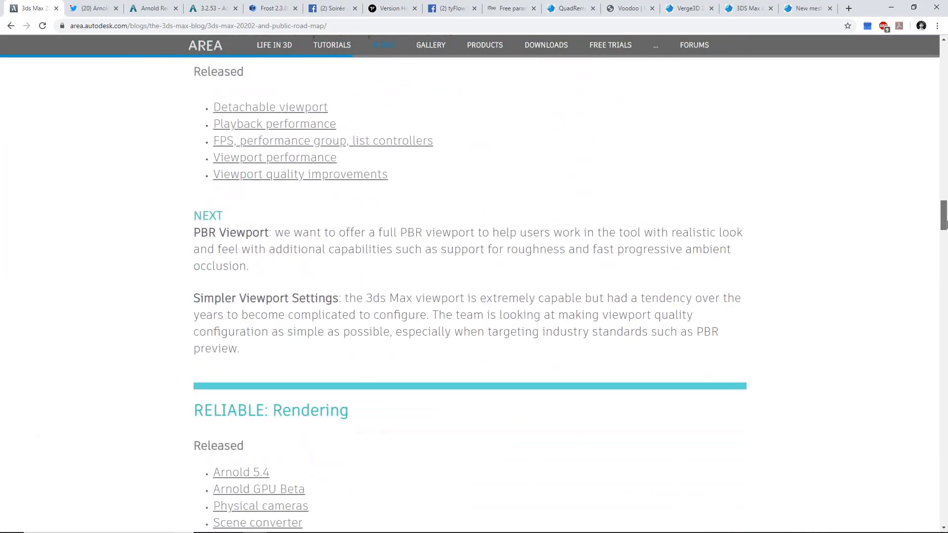
scroll(down, 3)
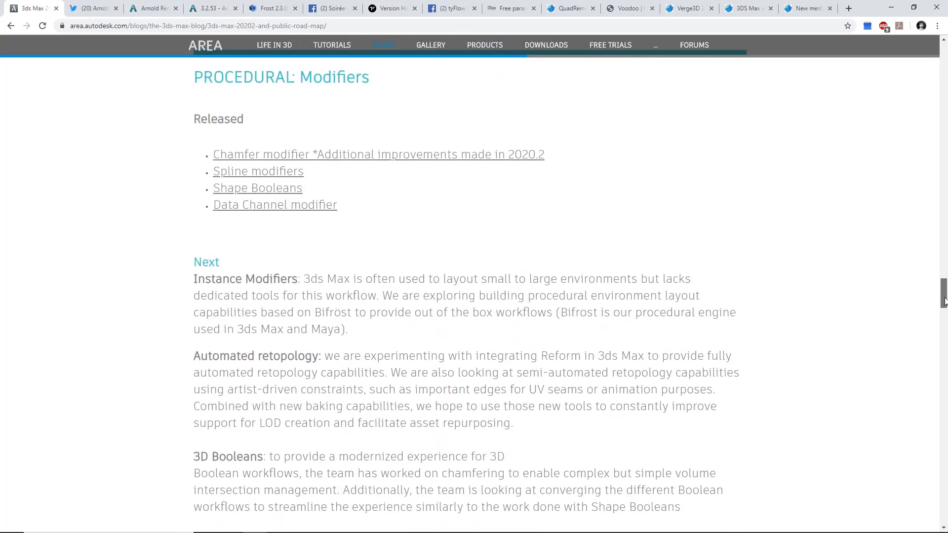
scroll(down, 3)
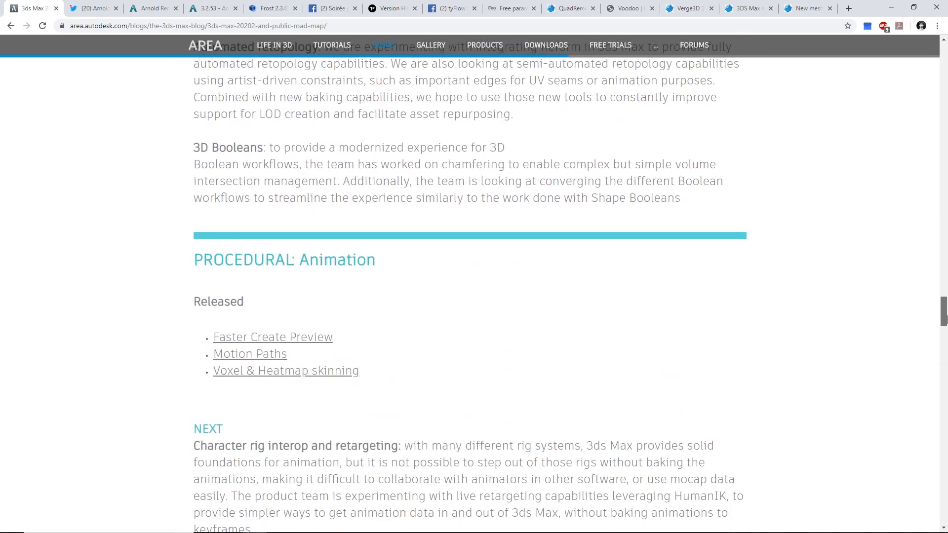
scroll(down, 3)
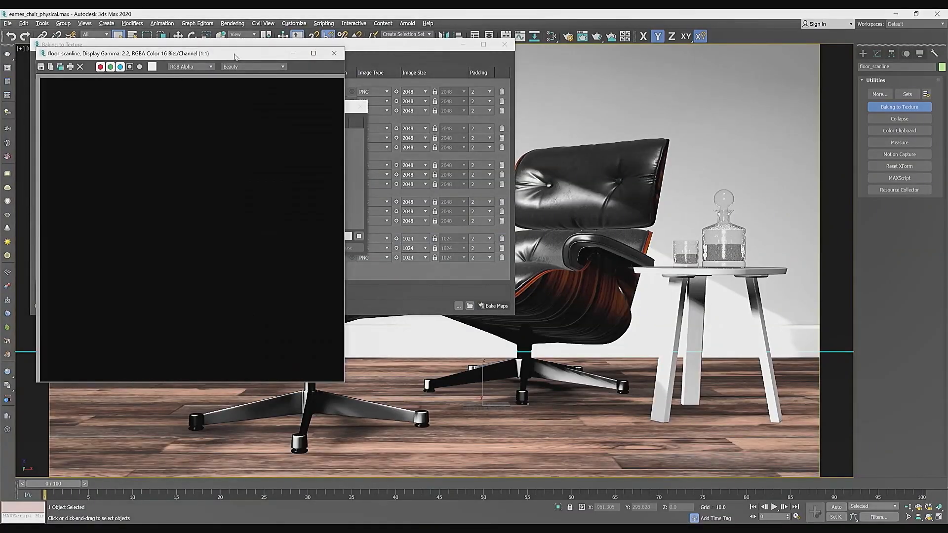
- Bake the three floor_scanline maps to PNG, preview them, check the images folder, and close the report
click(493, 305)
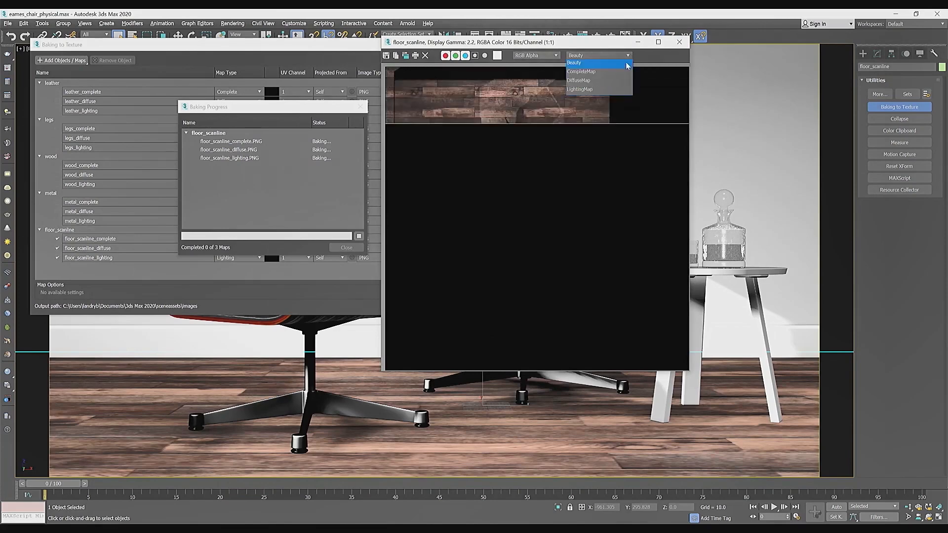
click(579, 89)
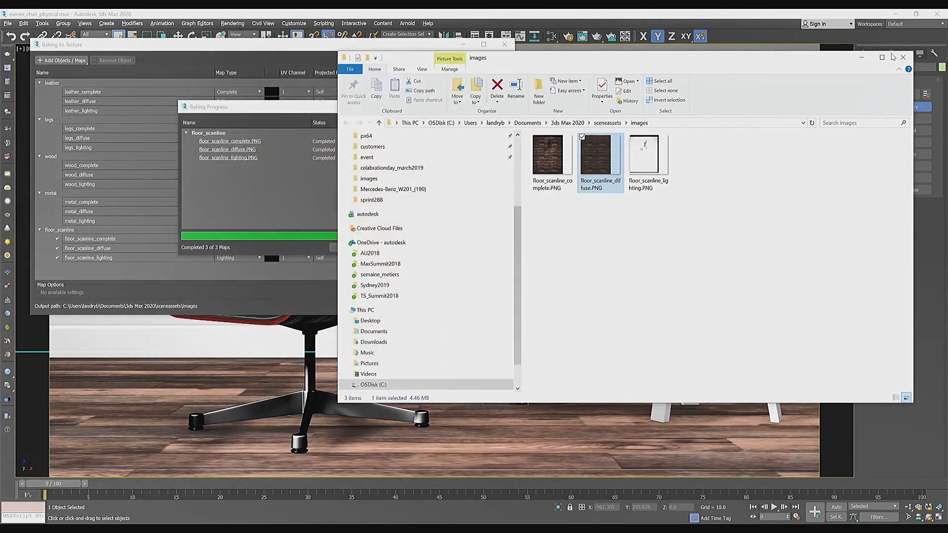
click(903, 57)
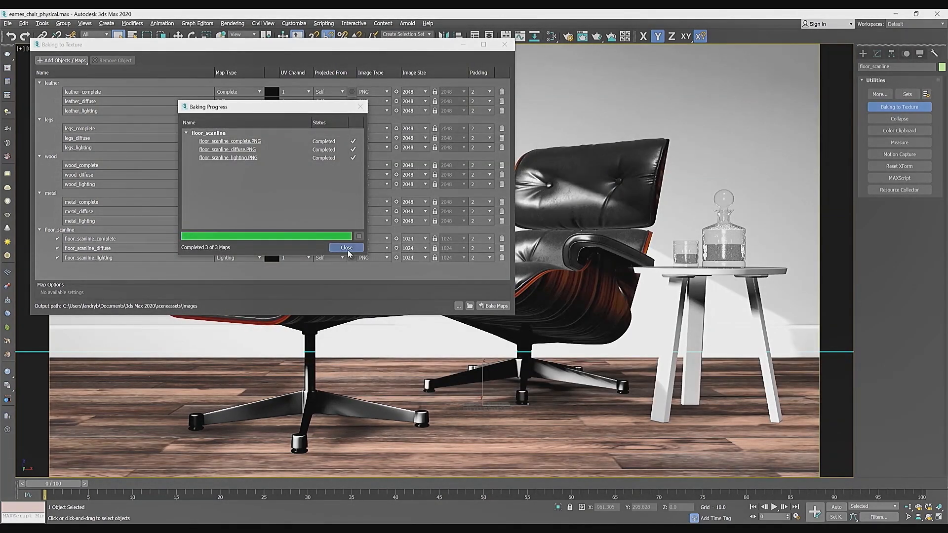
click(346, 247)
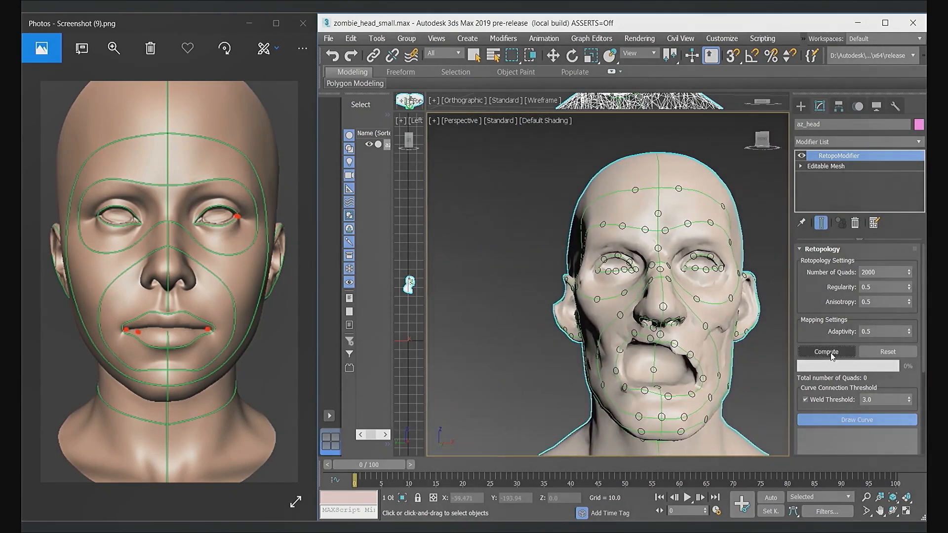
- Compute the RetopoModifier on az_head, producing a 2,903-quad mesh following the guide curves
click(826, 352)
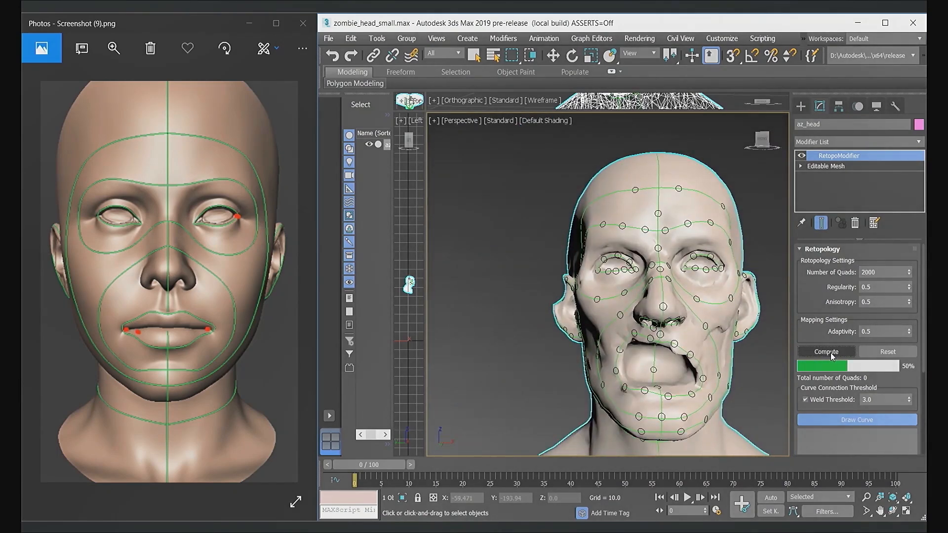
click(825, 352)
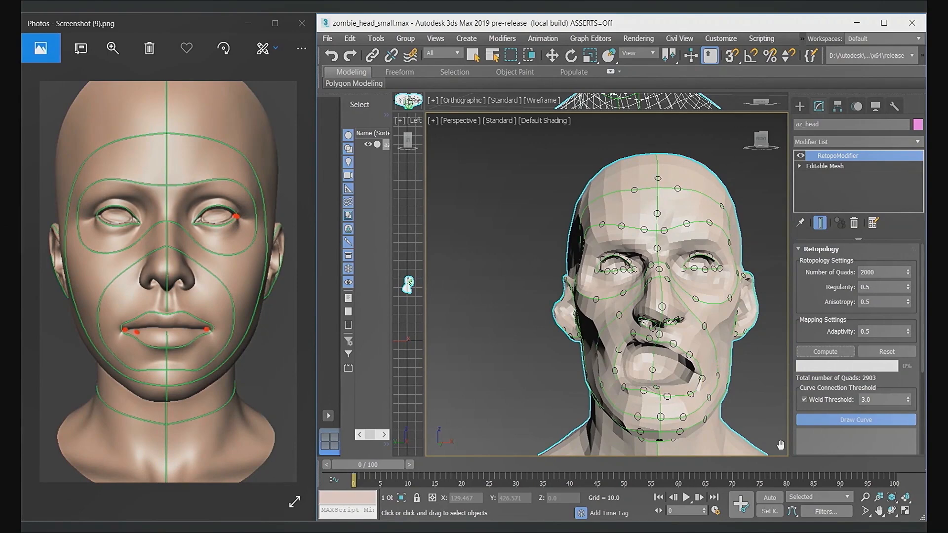